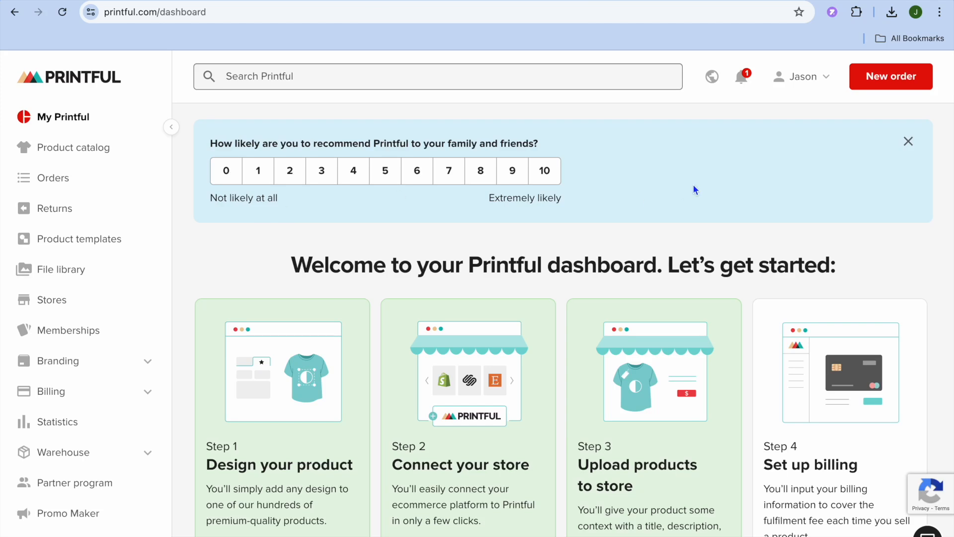
mouse_move(705, 27)
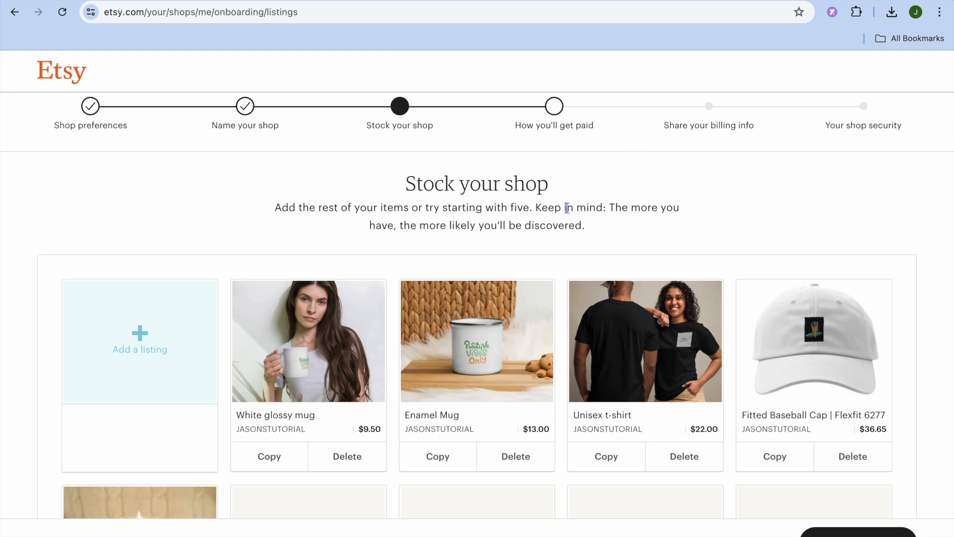
mouse_move(331, 354)
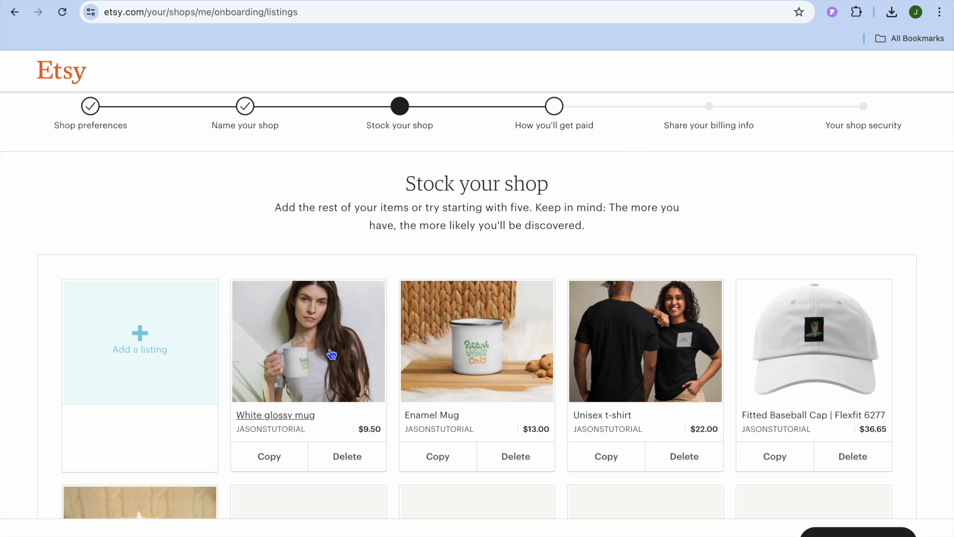
Step: Open the White glossy mug listing in Etsy and scroll to its 11, 15 and 20 oz description
left_click(275, 414)
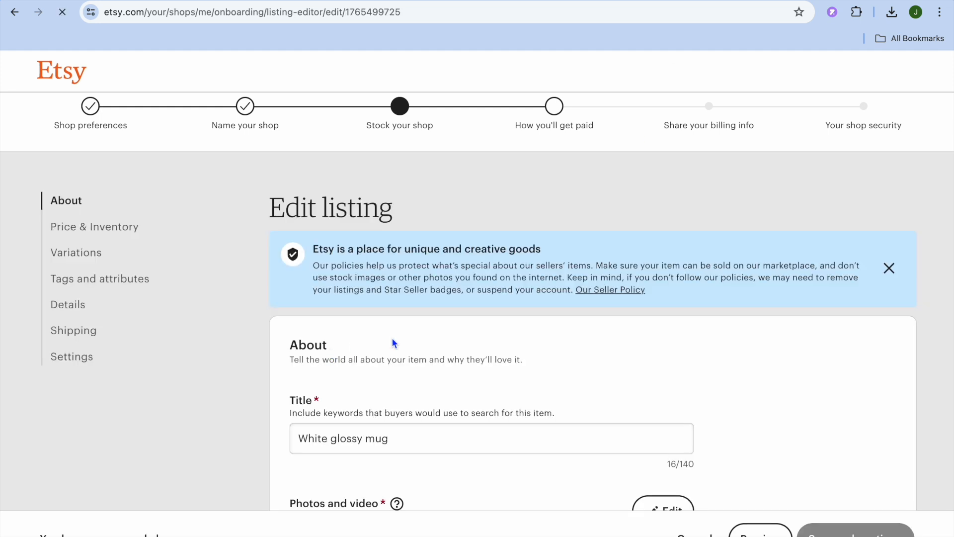
scroll("down", 3)
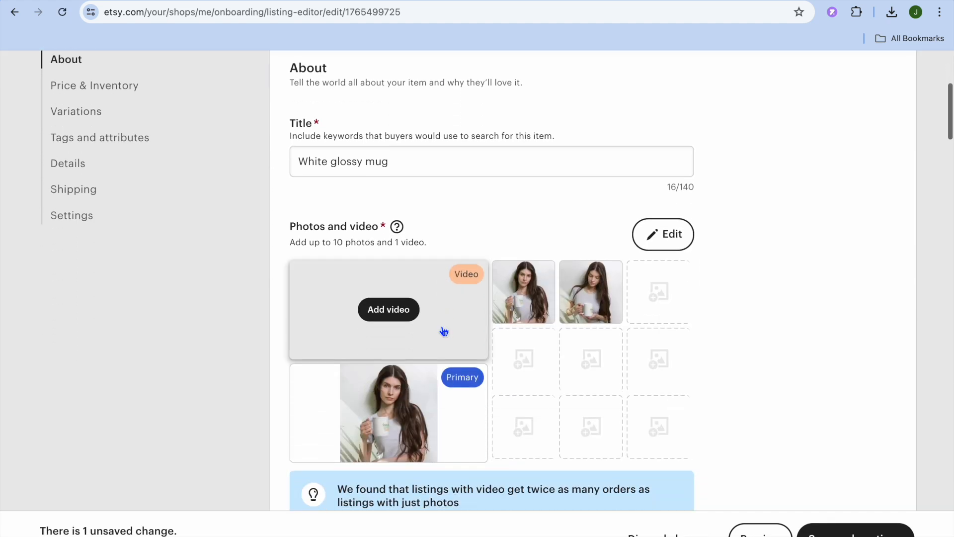
scroll("down", 3)
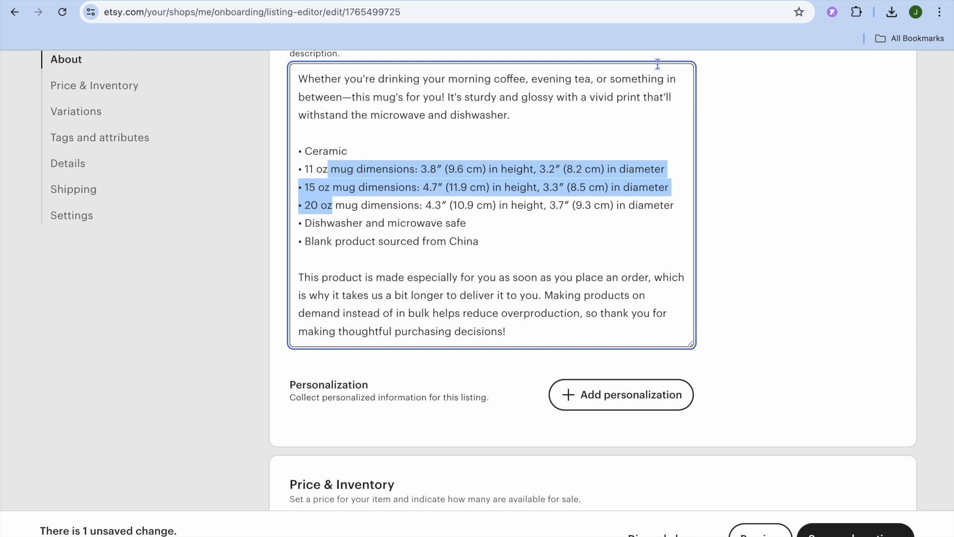
mouse_move(670, 43)
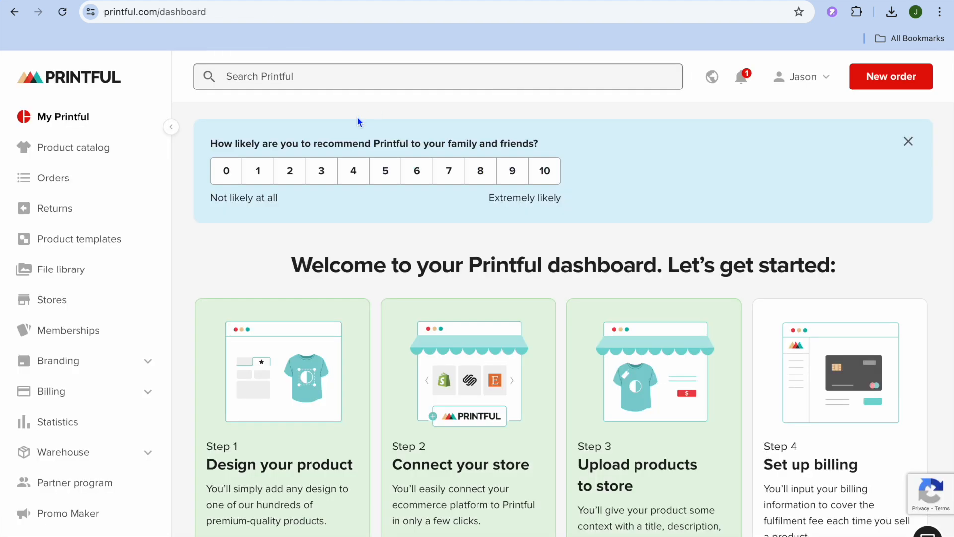
mouse_move(273, 143)
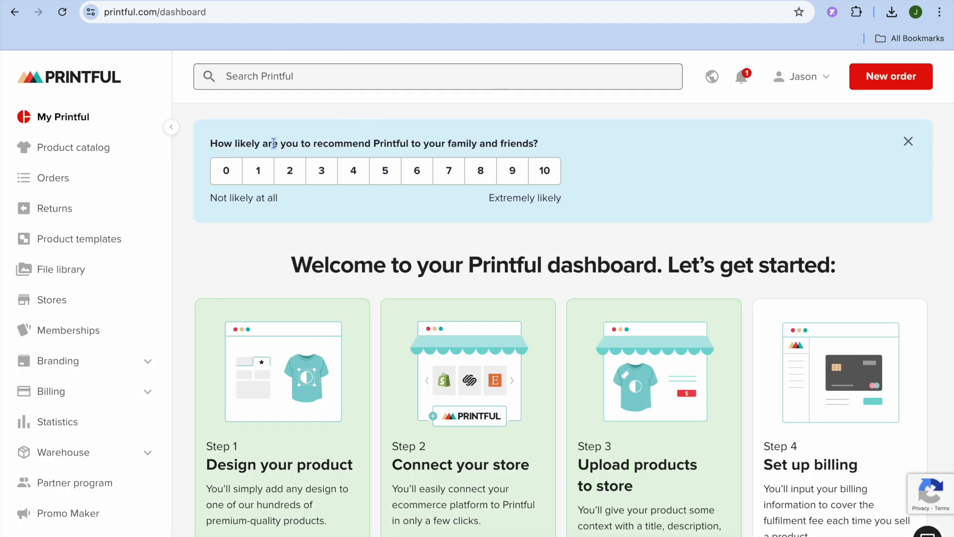
mouse_move(189, 369)
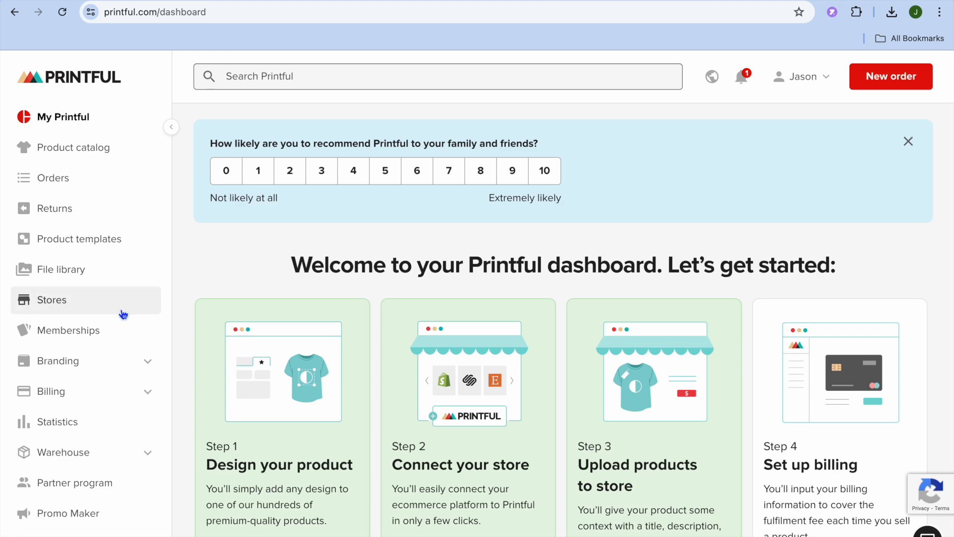
Step: Go to Printful's Stores page listing the JASONSTUTORIAL Etsy store and Online Store
left_click(54, 299)
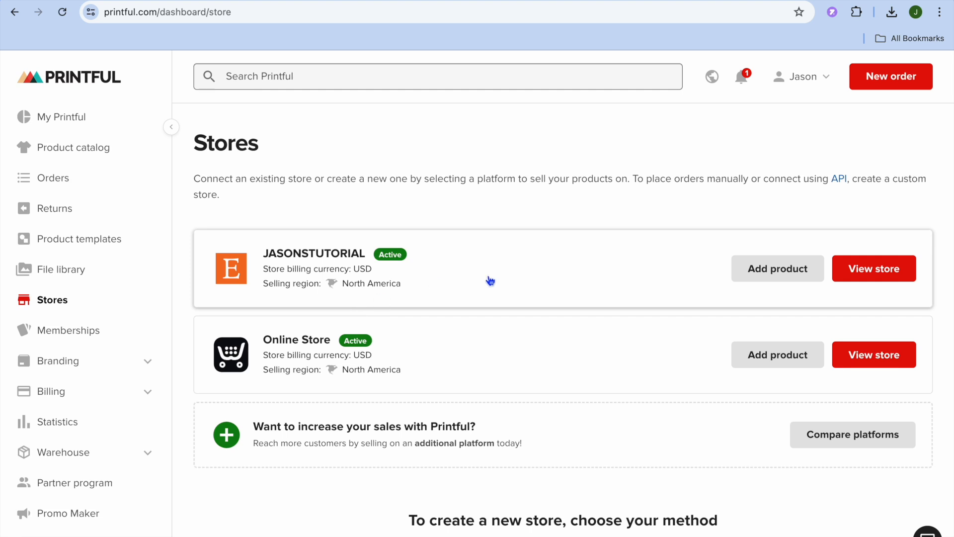
mouse_move(889, 275)
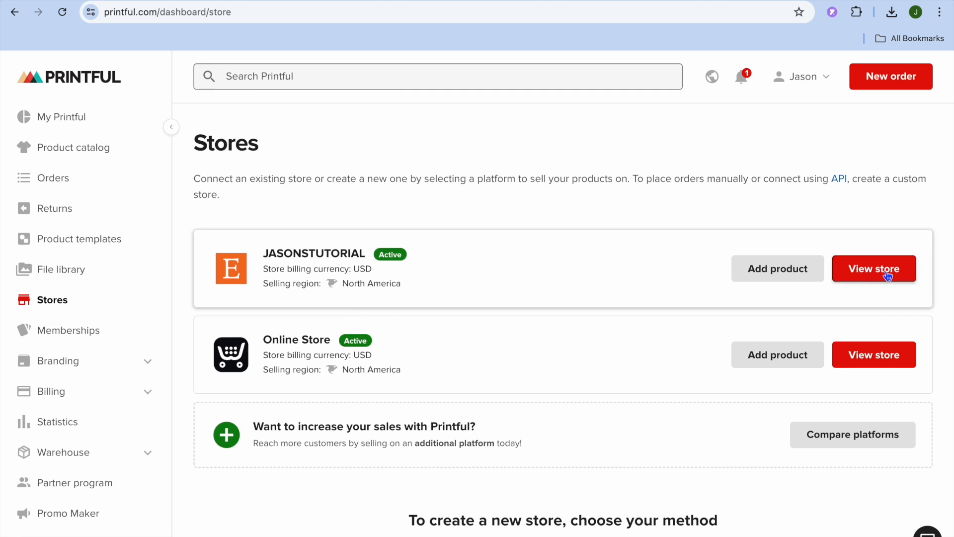
Step: View the JASONSTUTORIAL store's products: White glossy mug and Enamel Mug
left_click(873, 269)
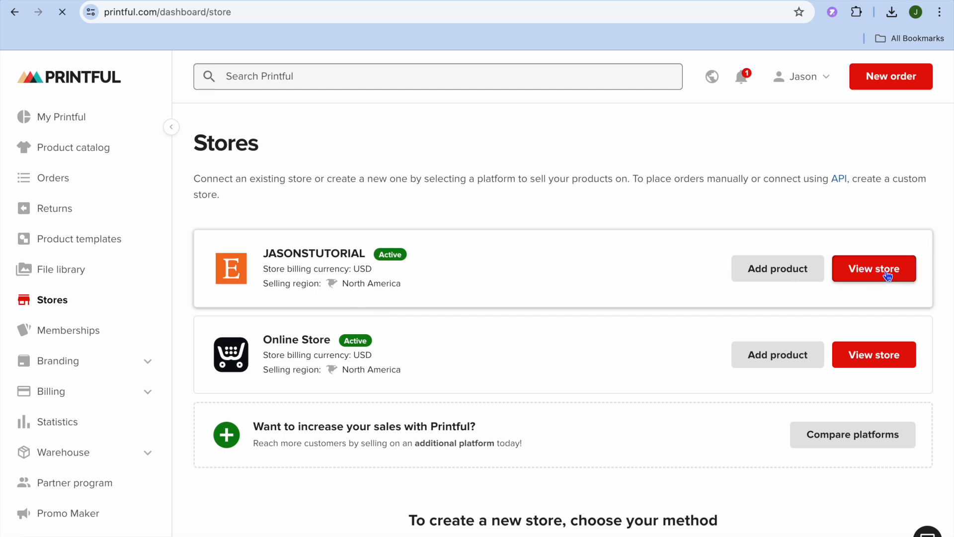
left_click(874, 269)
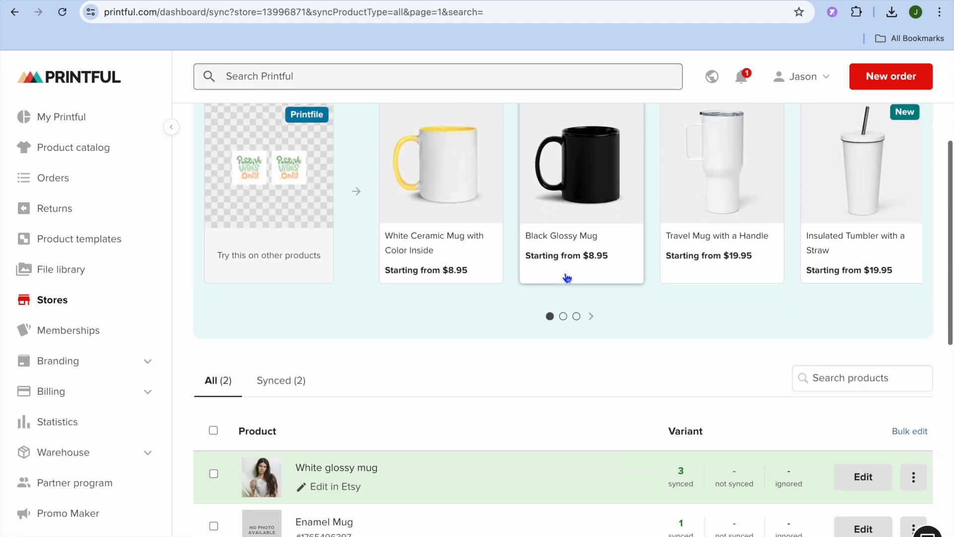
scroll("down", 3)
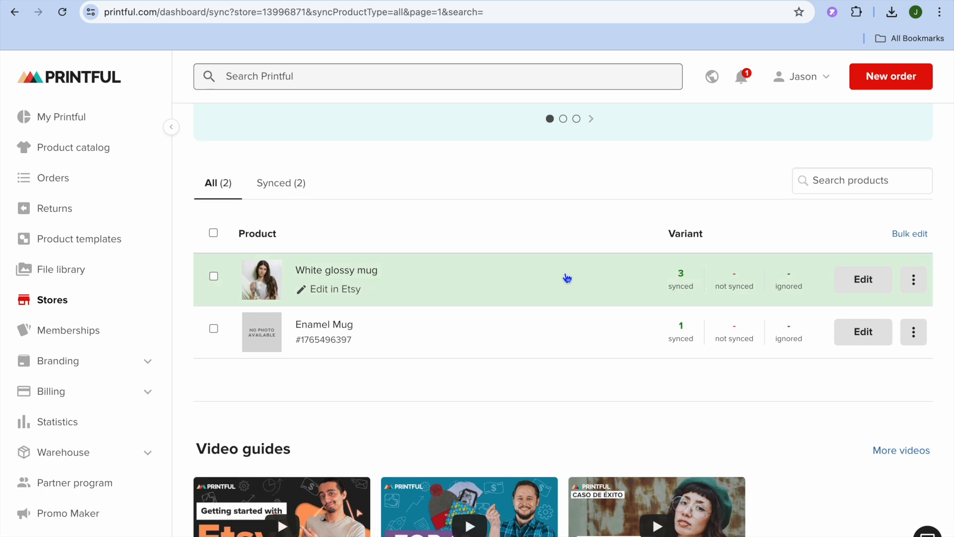
mouse_move(362, 282)
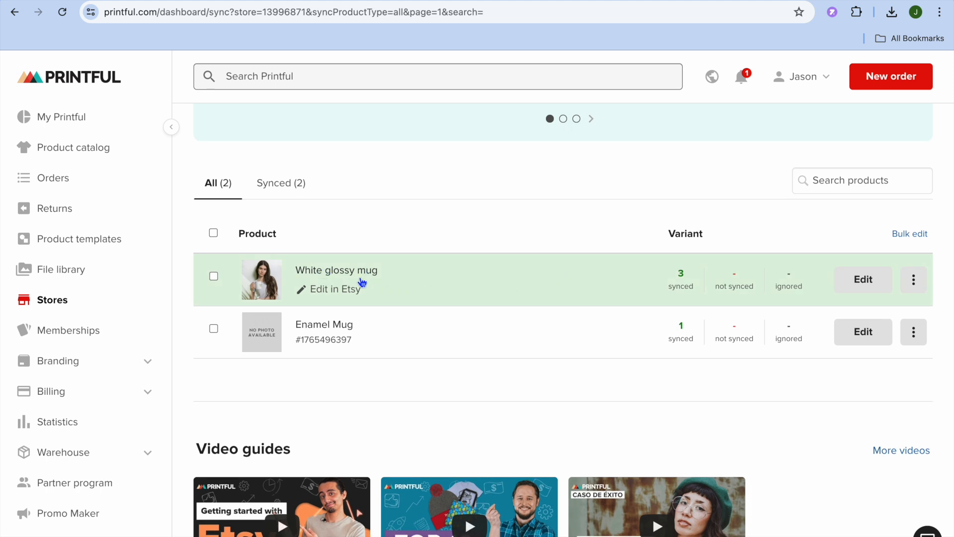
mouse_move(418, 275)
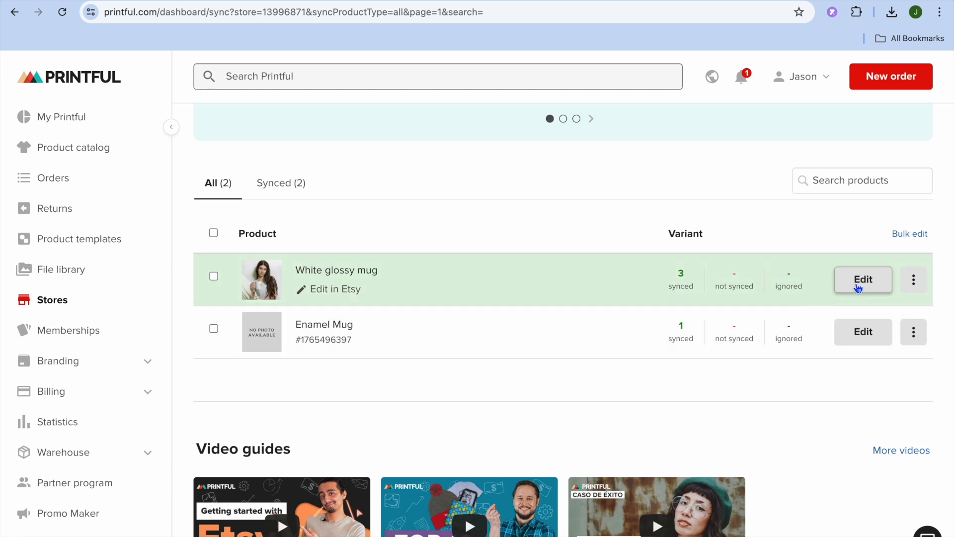
Step: Open the White glossy mug's variant list and tick the 15 oz variant
left_click(862, 279)
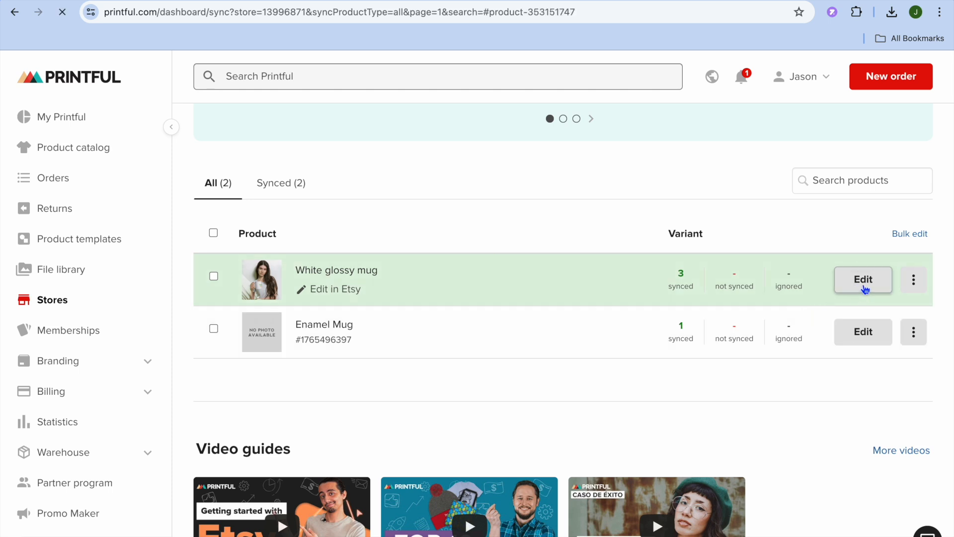
left_click(862, 279)
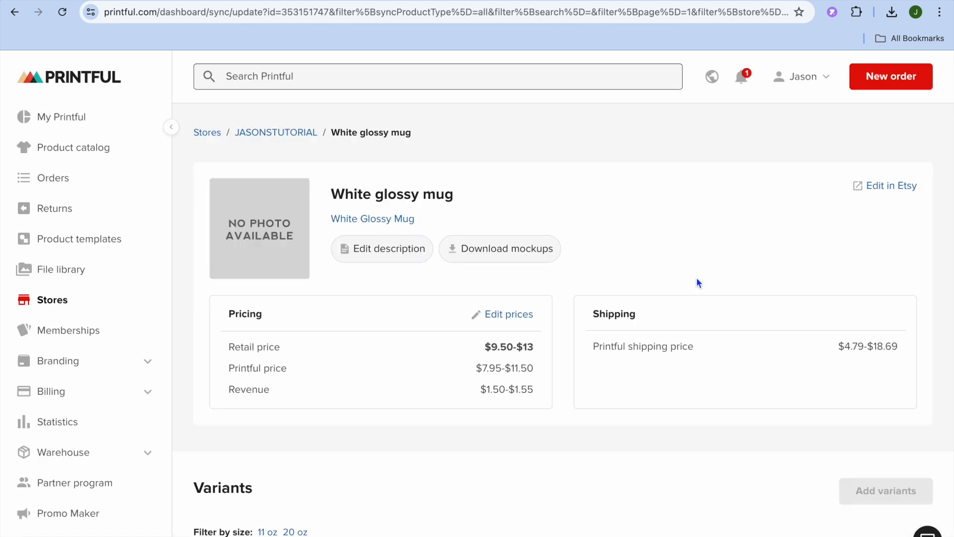
scroll("down", 3)
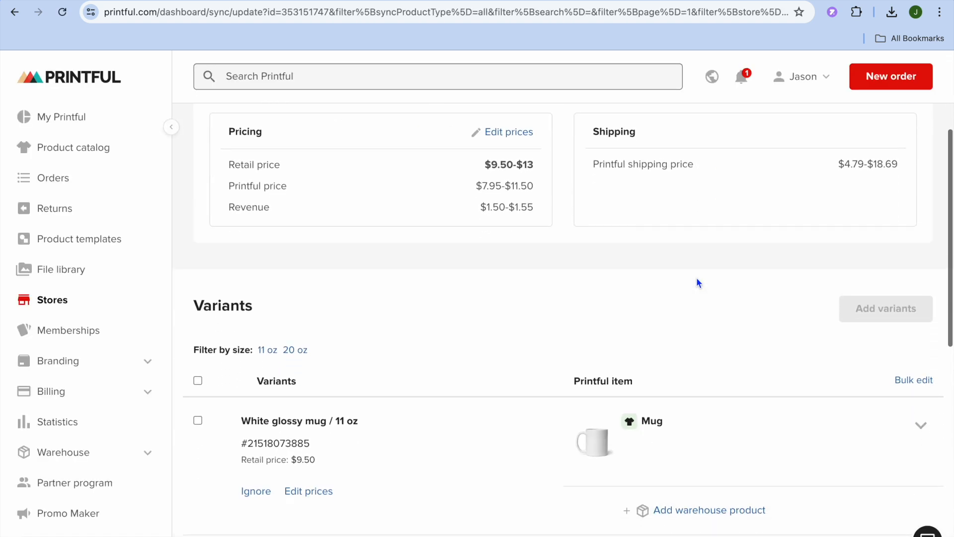
scroll("down", 3)
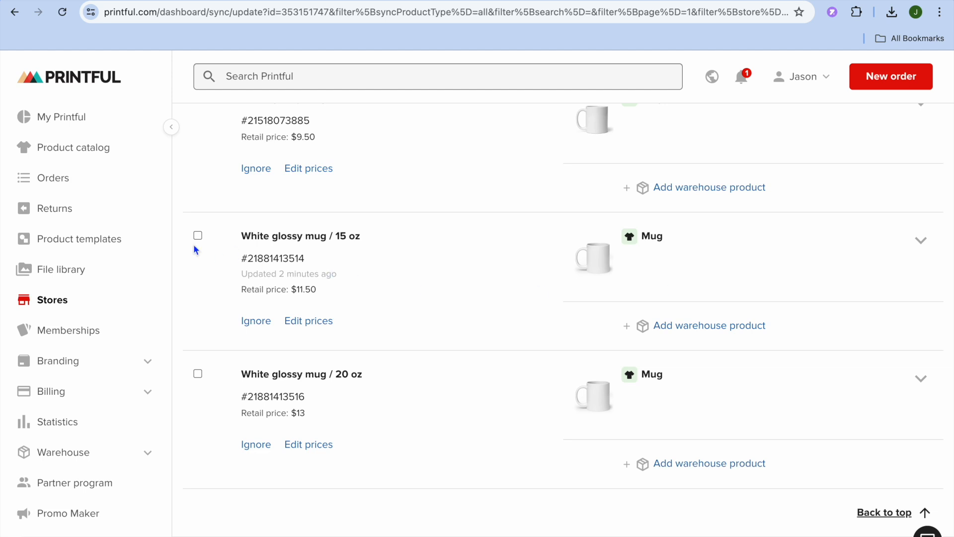
left_click(197, 247)
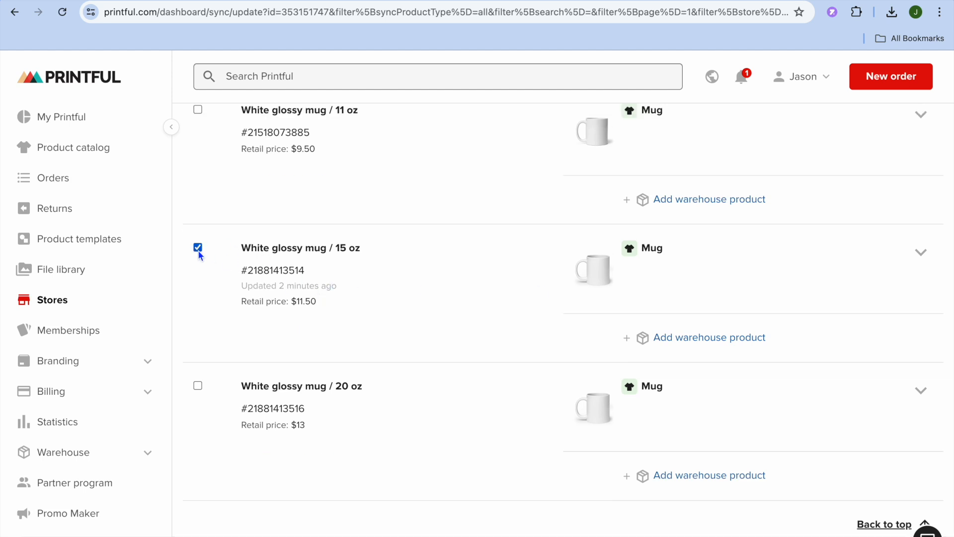
mouse_move(482, 259)
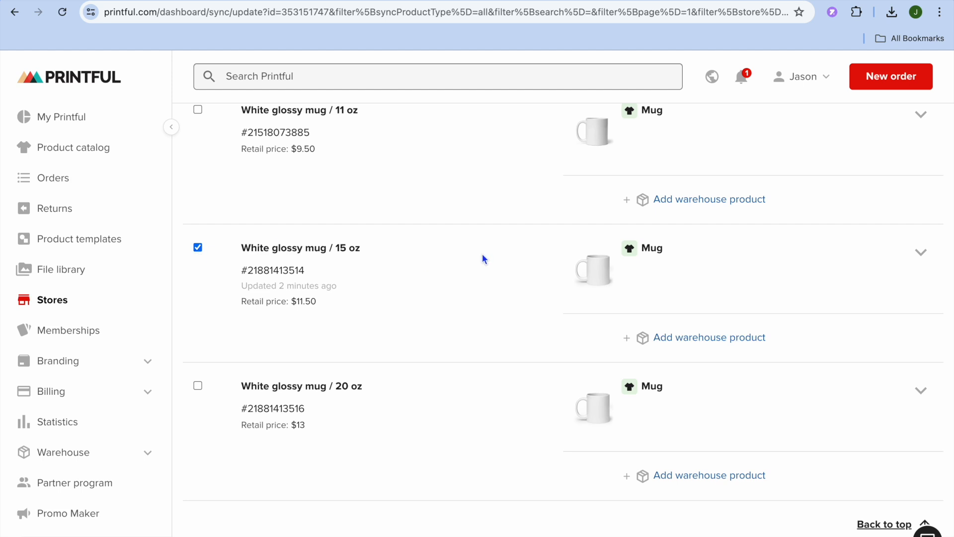
mouse_move(921, 255)
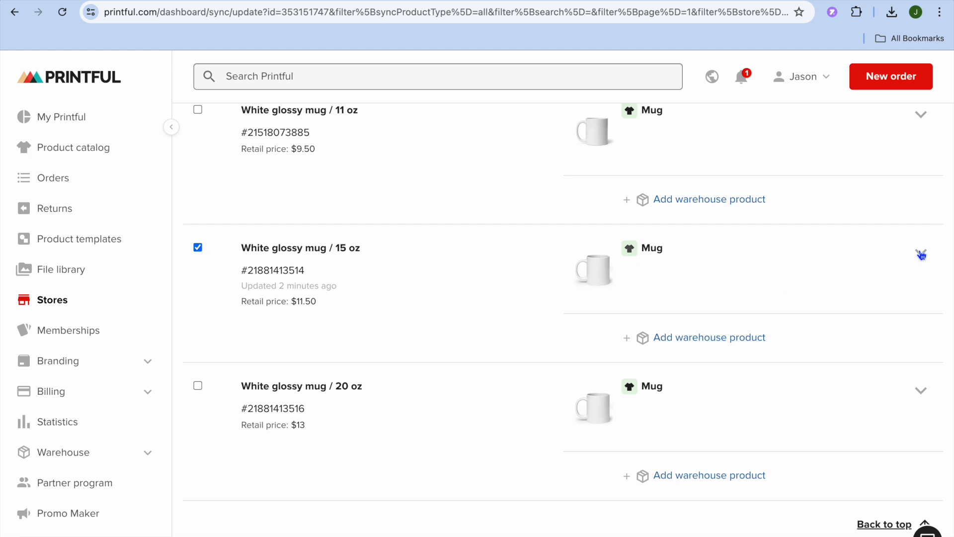
Step: Unsync the White glossy mug / 15 oz variant and confirm with Unsync (1)
left_click(921, 255)
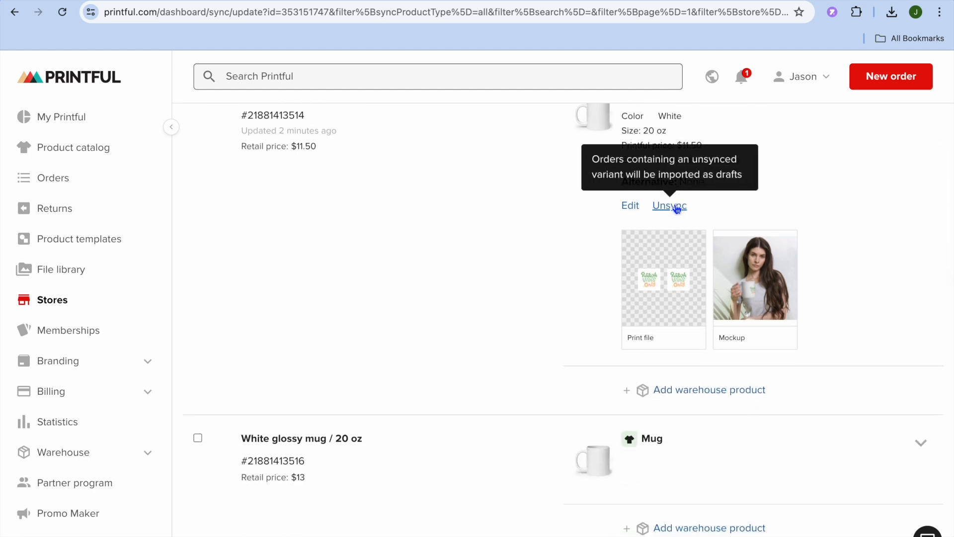
left_click(669, 206)
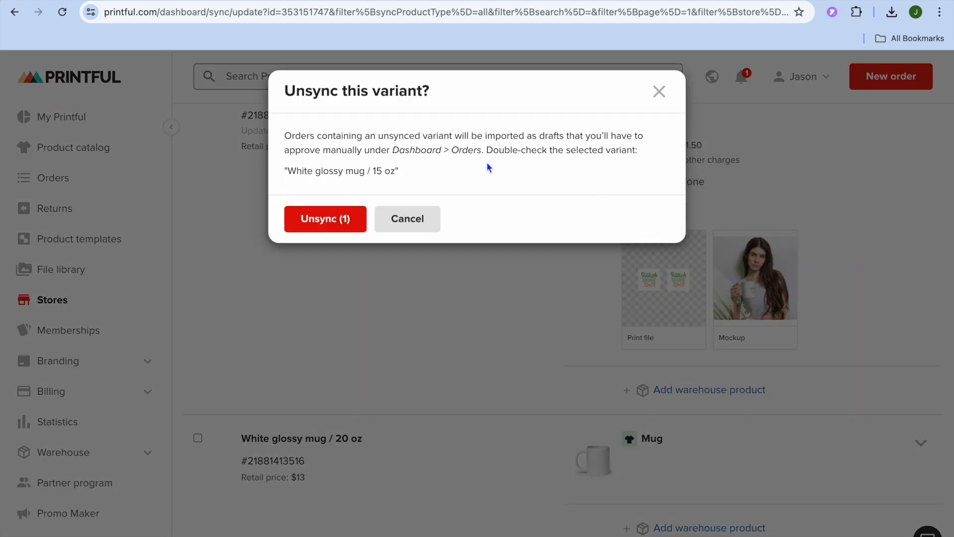
mouse_move(380, 137)
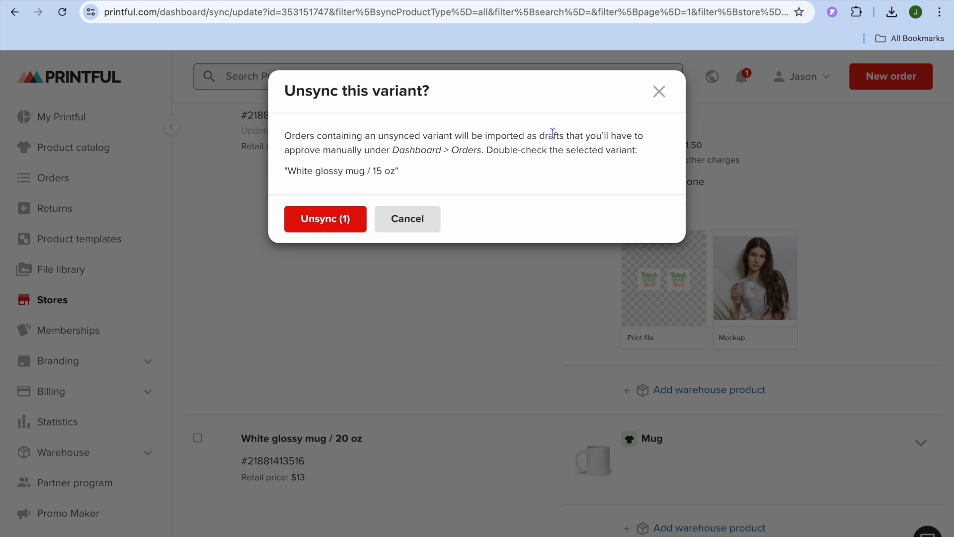
mouse_move(401, 183)
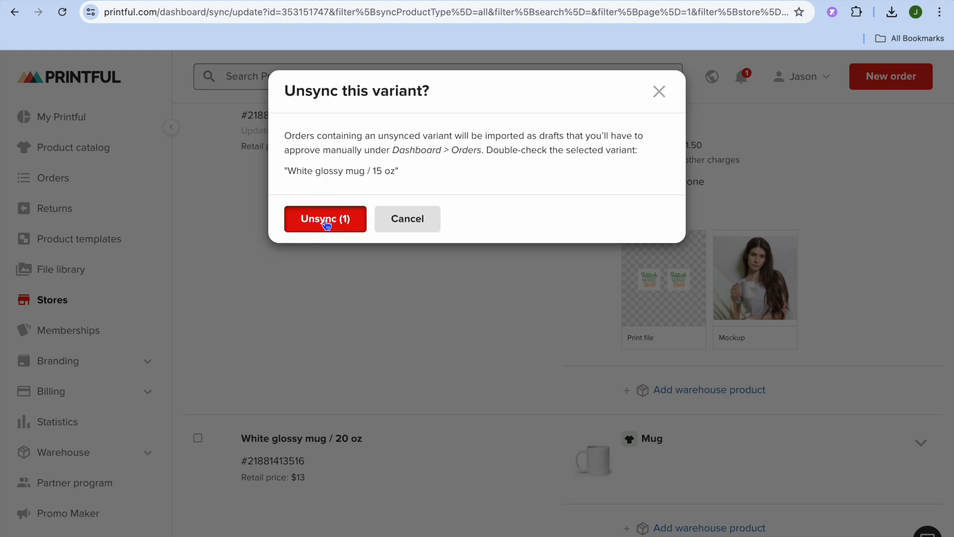
left_click(325, 220)
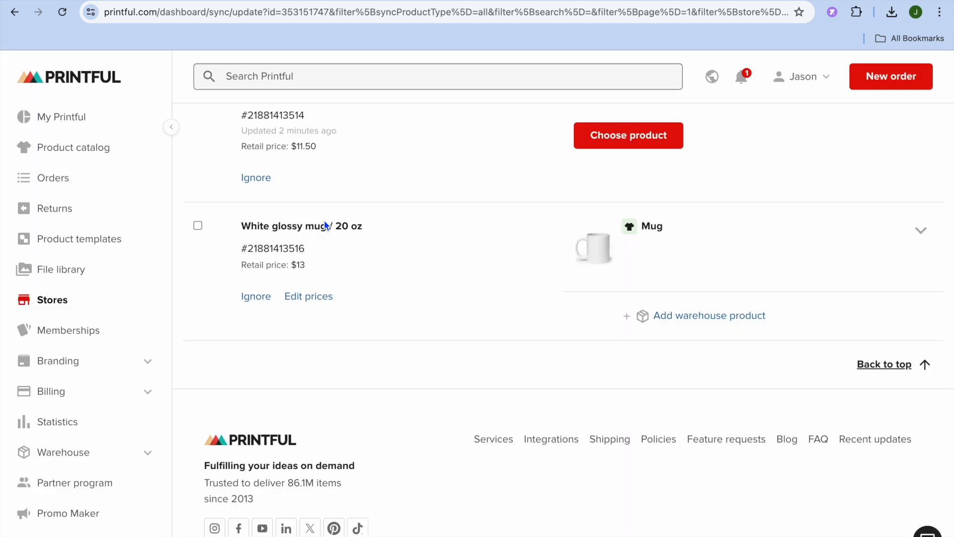
Step: Return to the store list, confirm 2 synced and 1 not synced, and reopen the mug's variants
scroll("up", 3)
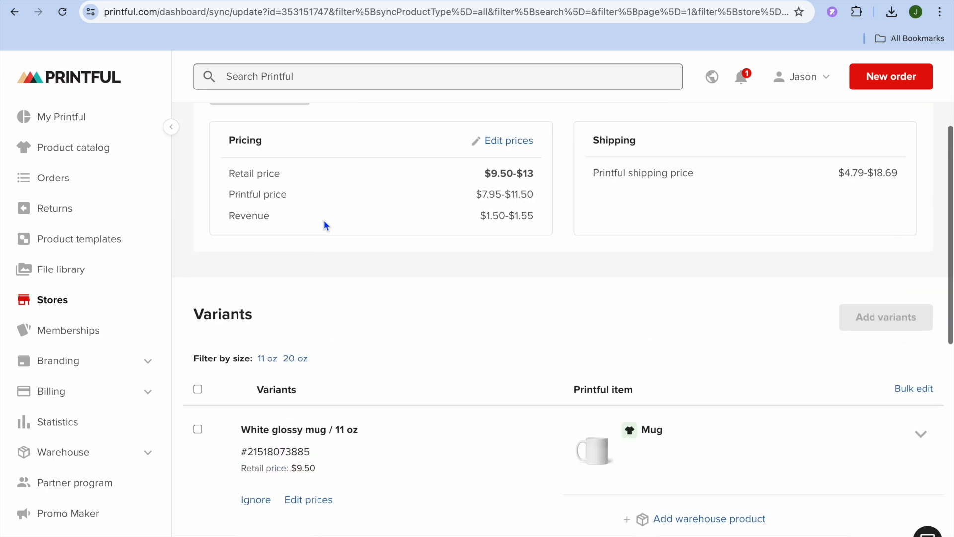
scroll("up", 3)
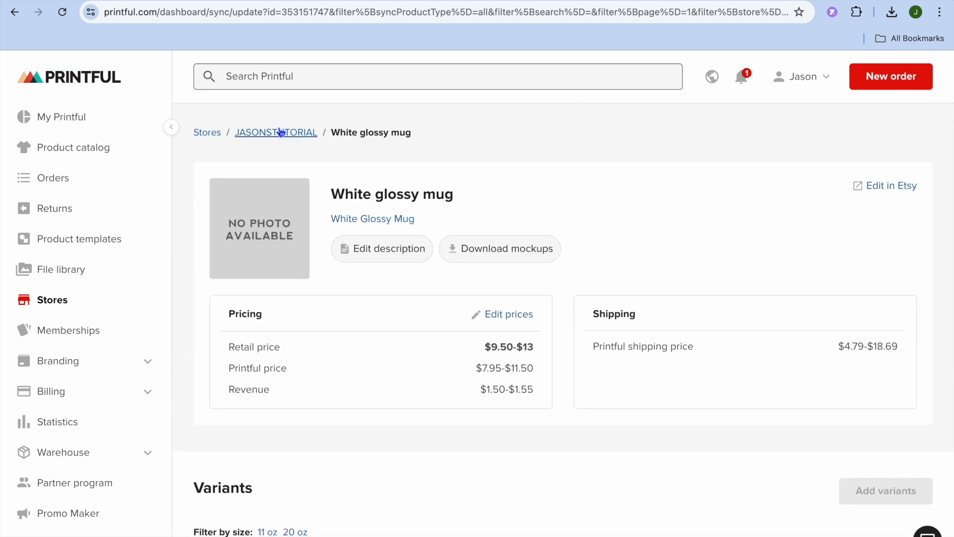
left_click(276, 132)
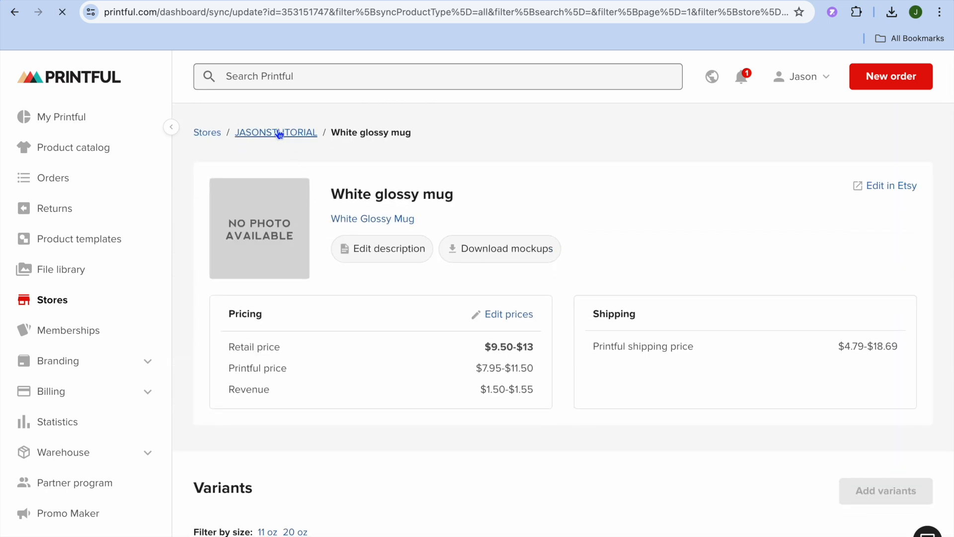
left_click(276, 133)
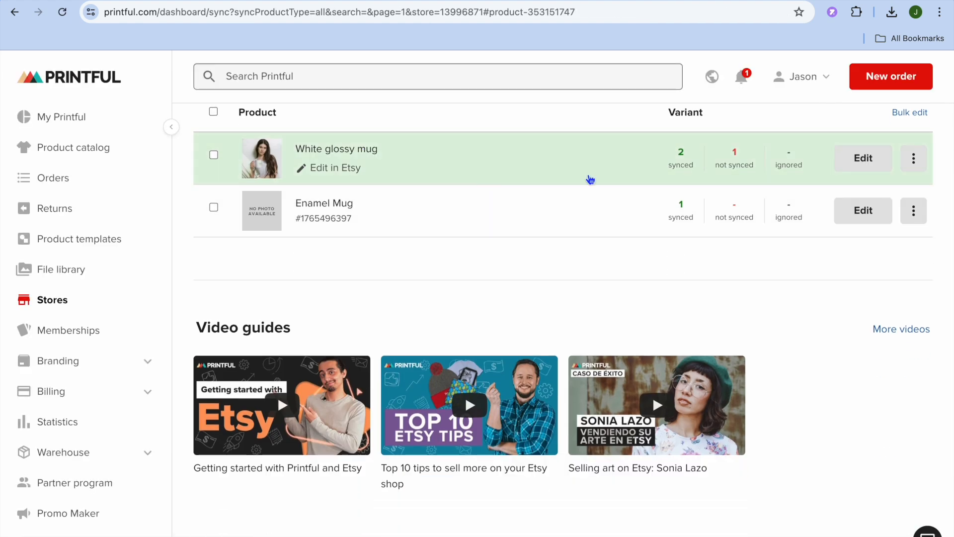
mouse_move(738, 161)
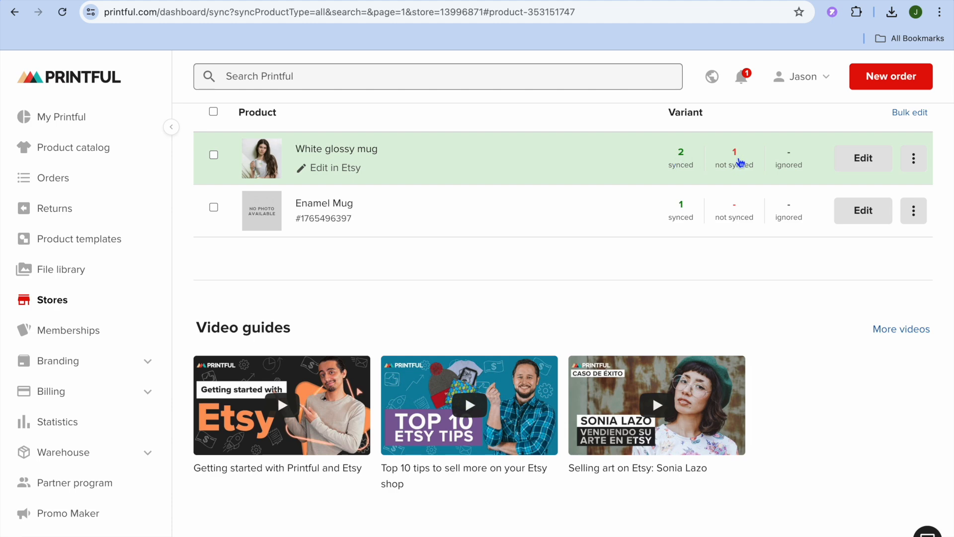
left_click(862, 158)
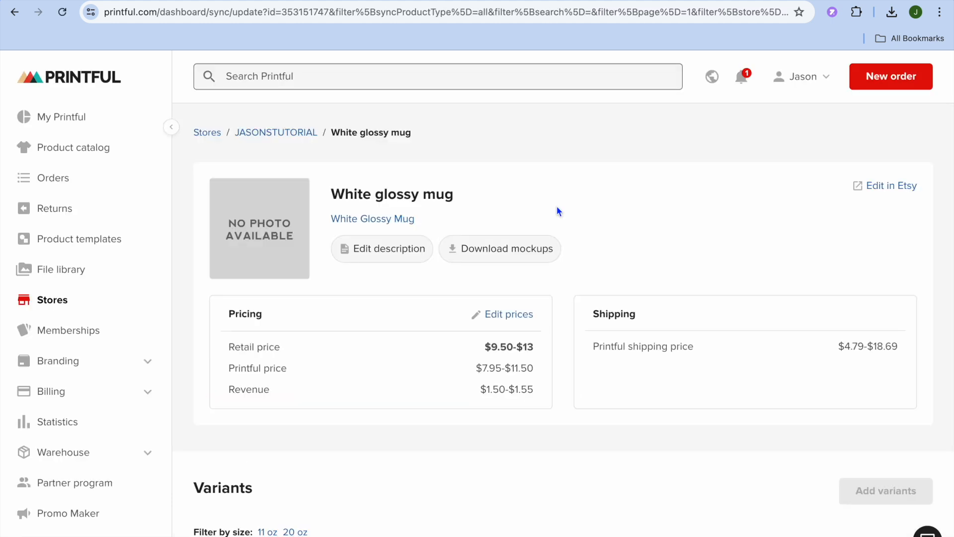
Step: Ignore the White glossy mug / 20 oz variant by disabling its fulfillment
scroll("down", 3)
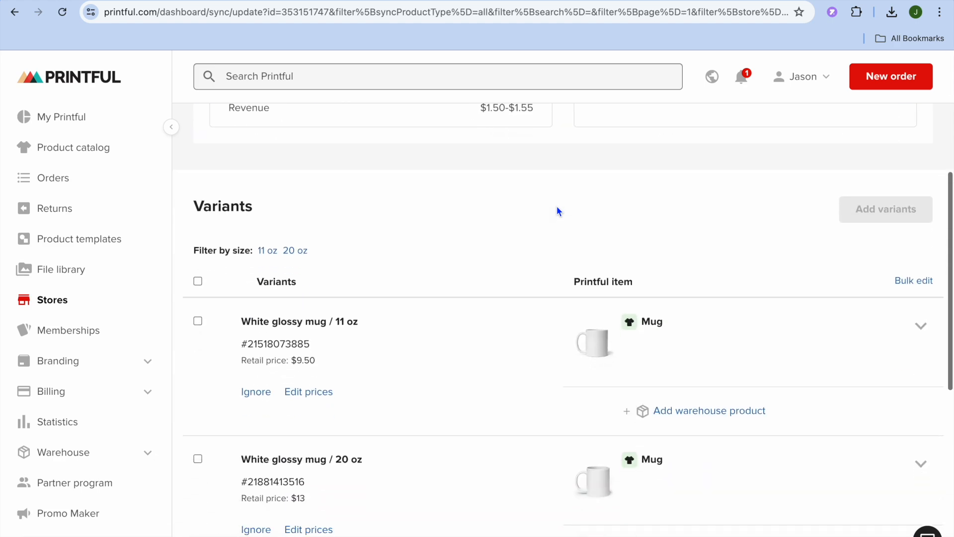
scroll("down", 3)
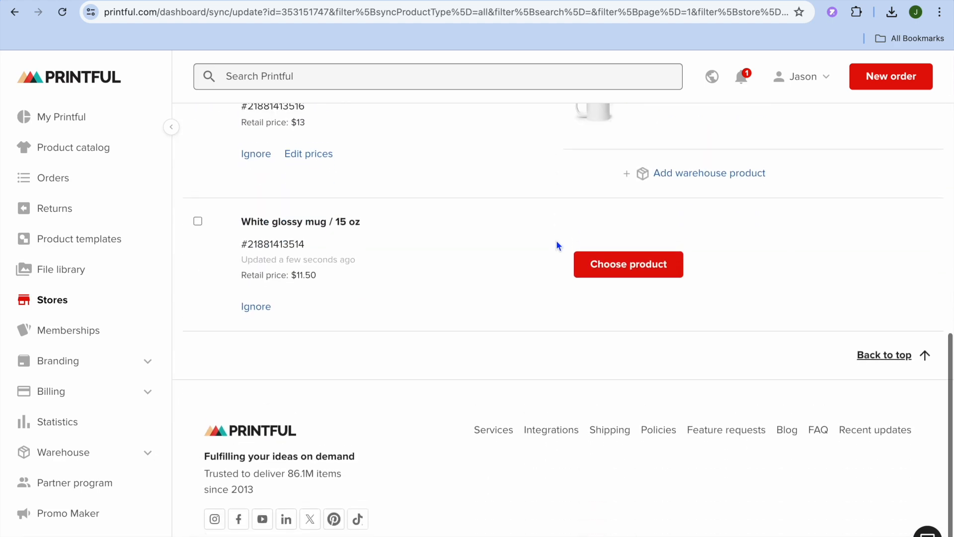
scroll("up", 3)
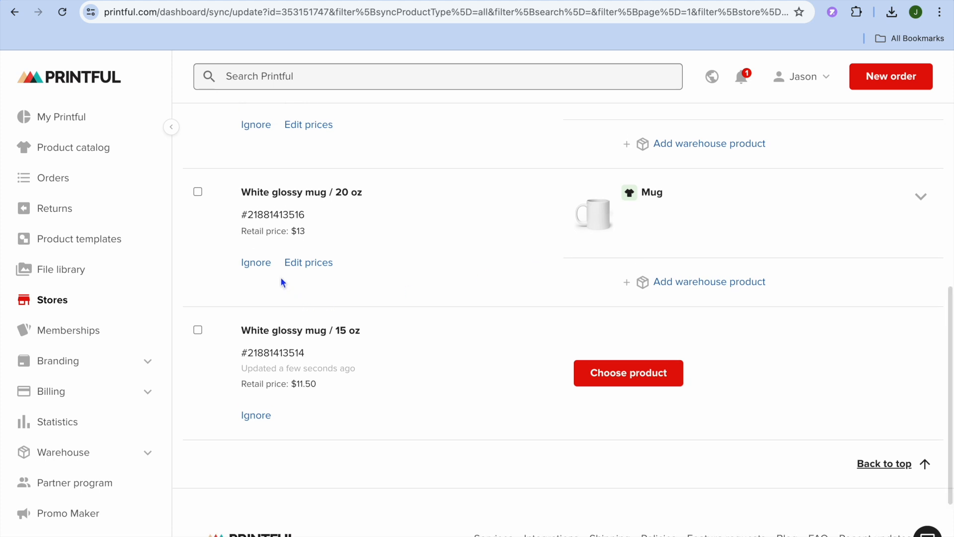
mouse_move(255, 263)
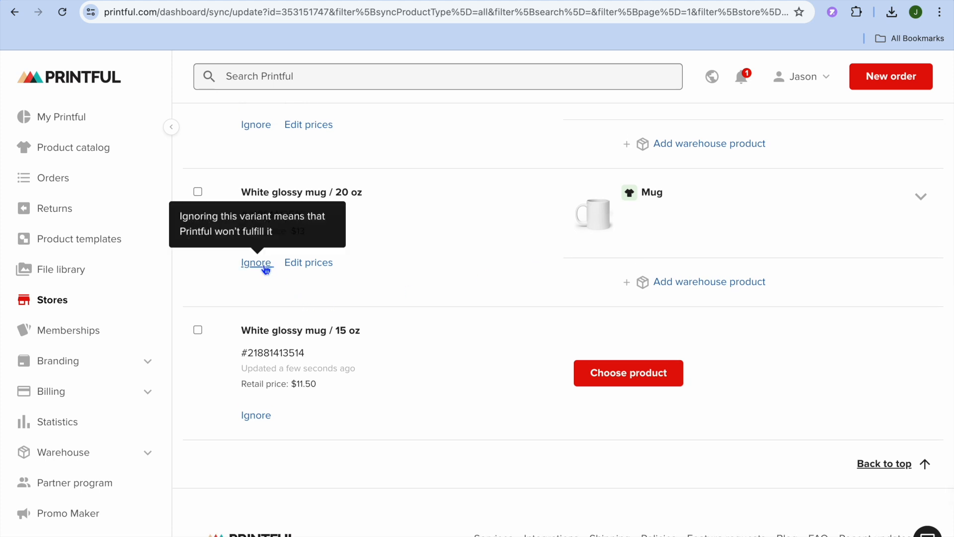
left_click(256, 262)
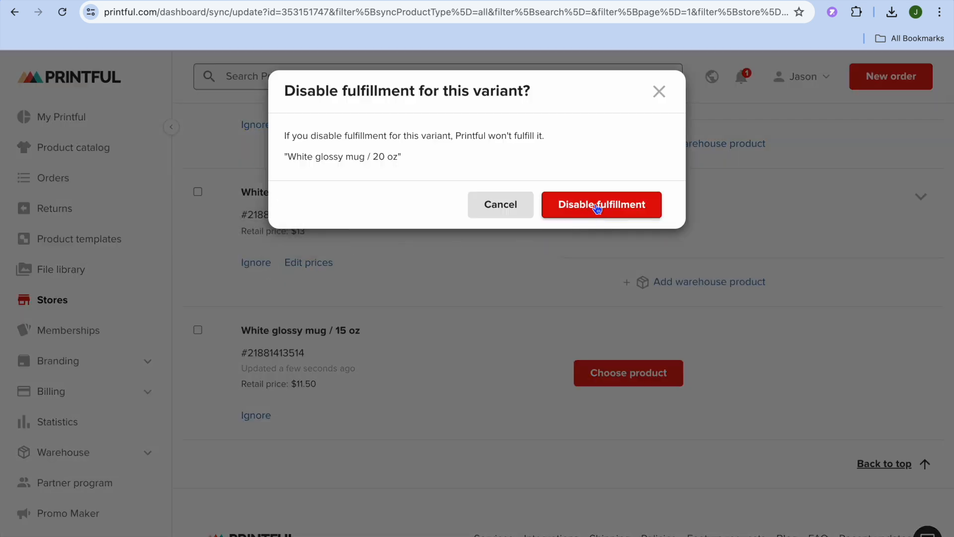
left_click(601, 204)
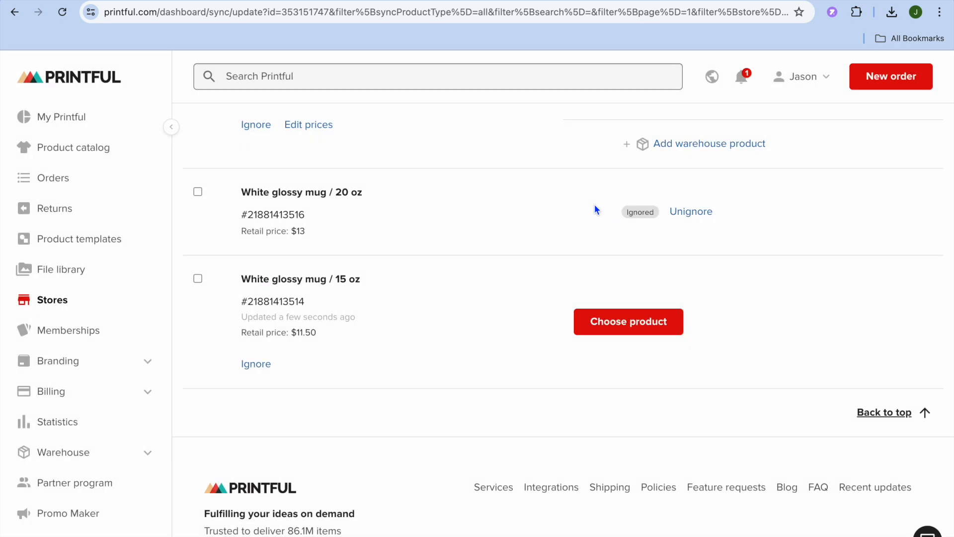